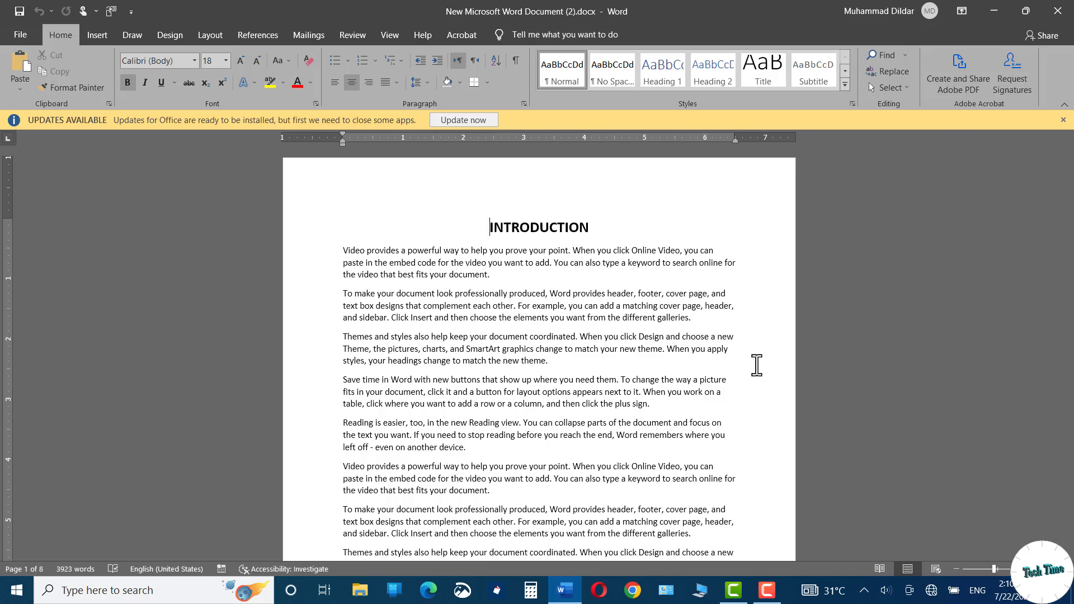
mouse_move(486, 248)
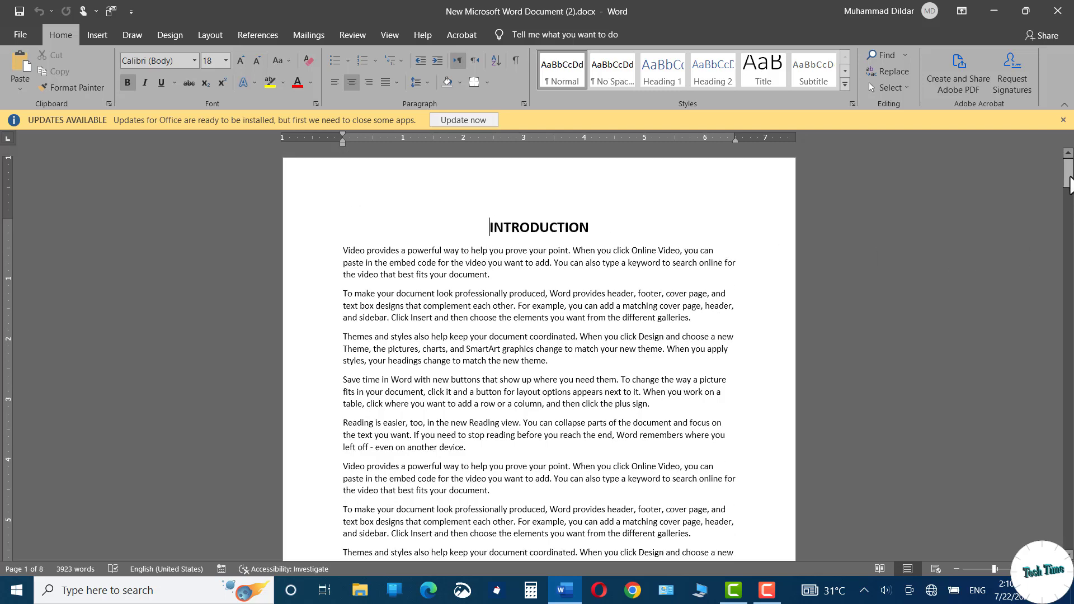
Step: Scroll to the Introduction page and open Insert's built-in header gallery
scroll(down, 3)
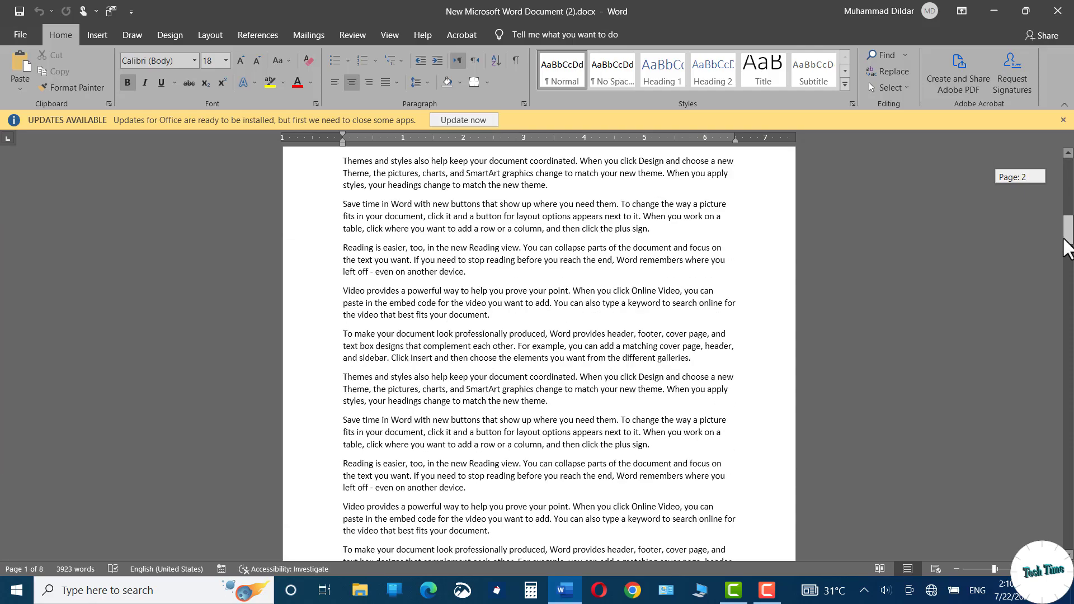
scroll(down, 3)
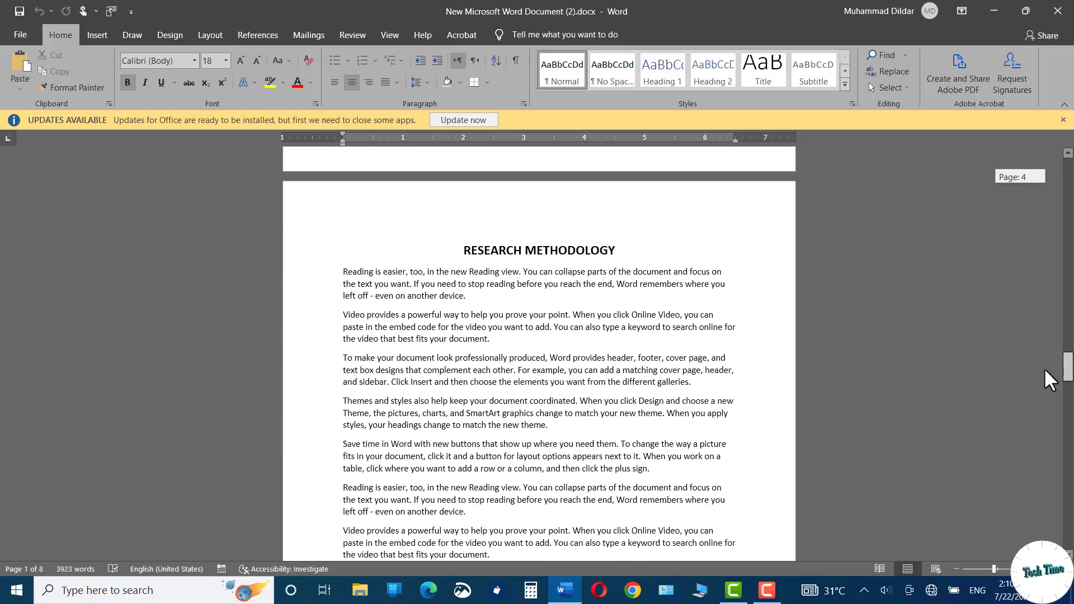
scroll(down, 3)
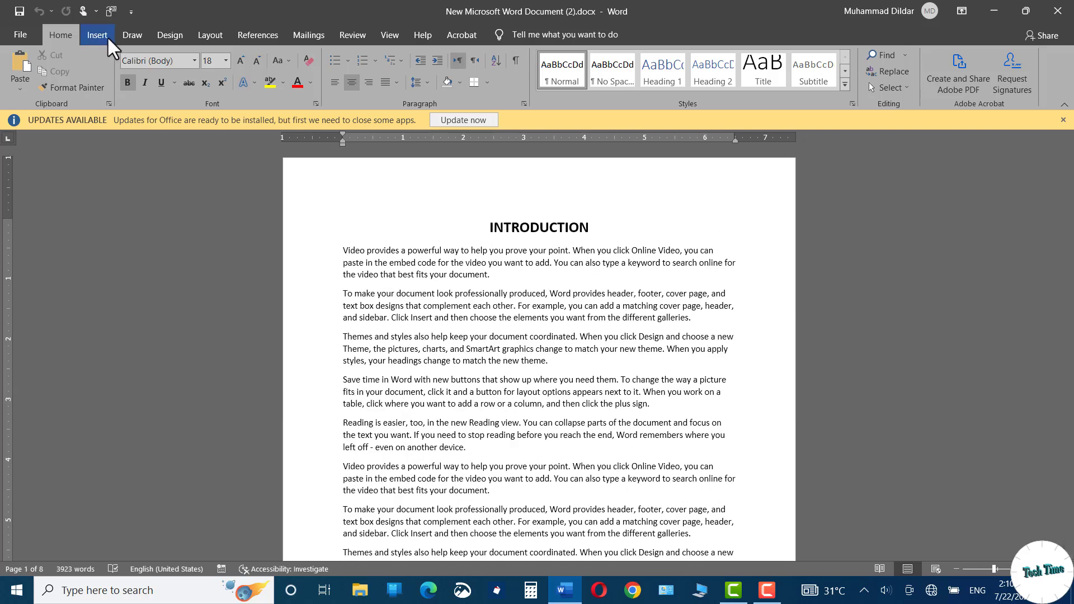
click(97, 35)
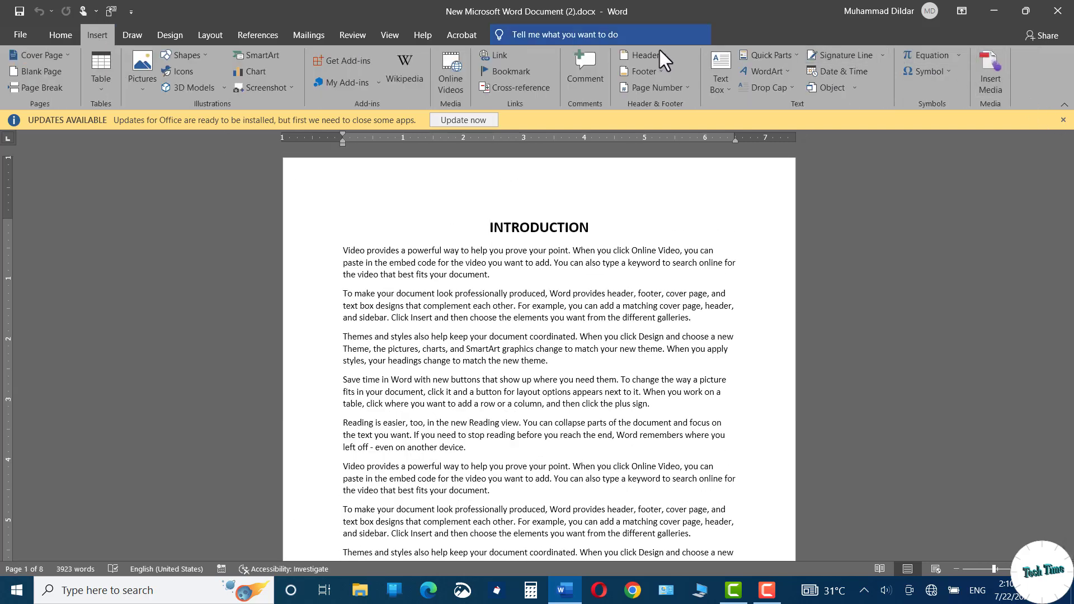
click(640, 55)
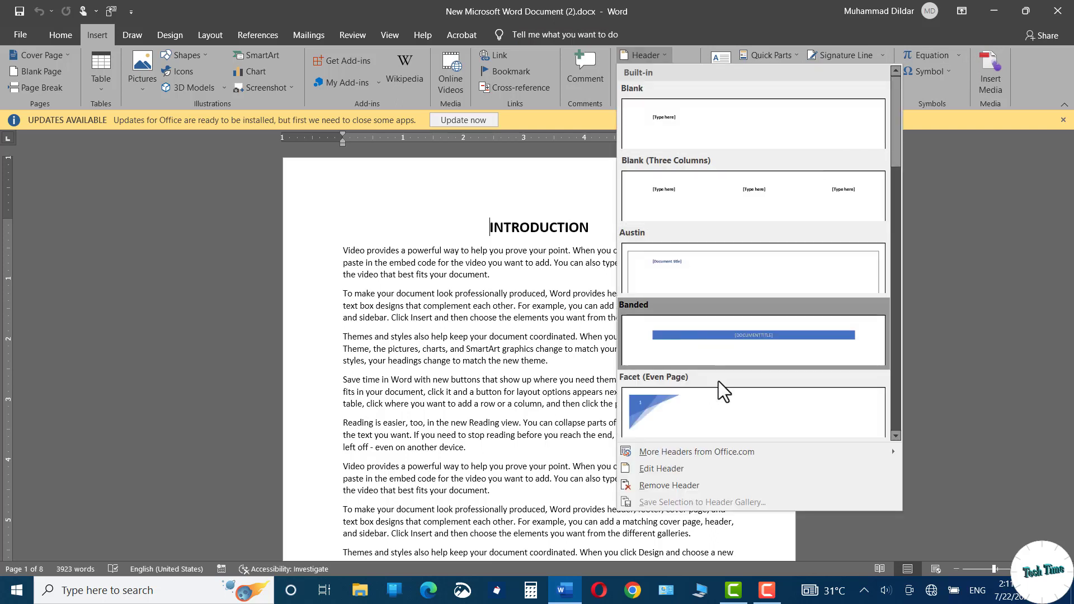
mouse_move(684, 145)
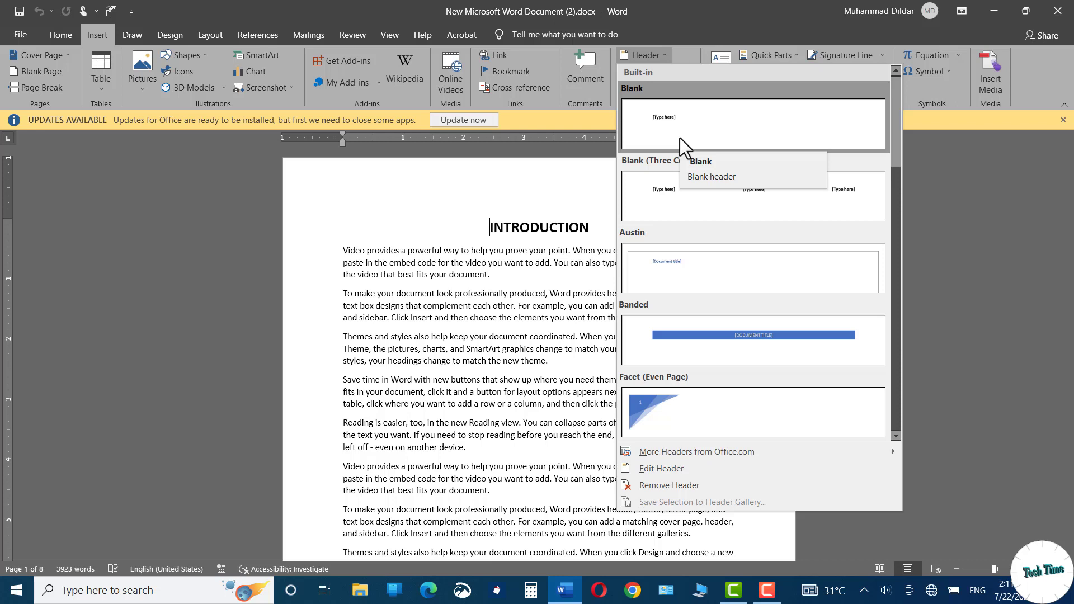
mouse_move(558, 194)
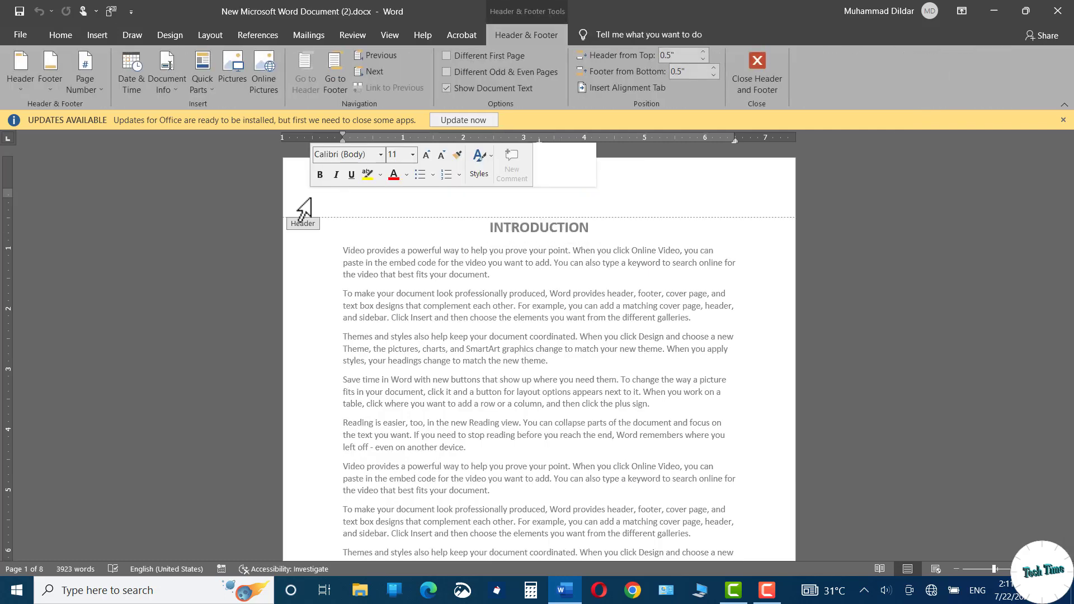
Step: Type 'Introduction' into the blank header and return to the body text
click(343, 193)
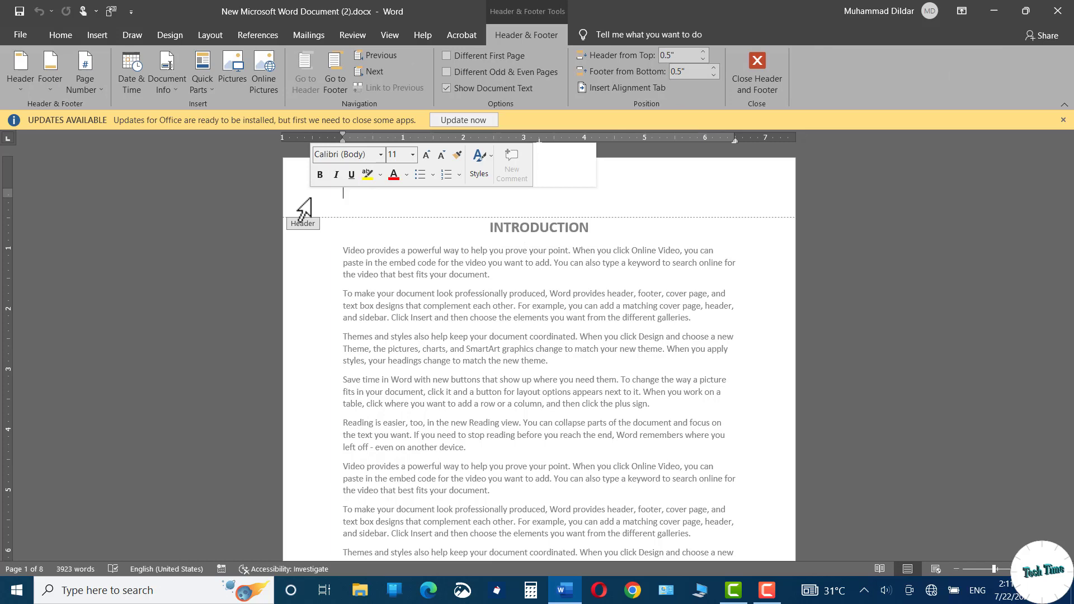
click(344, 193)
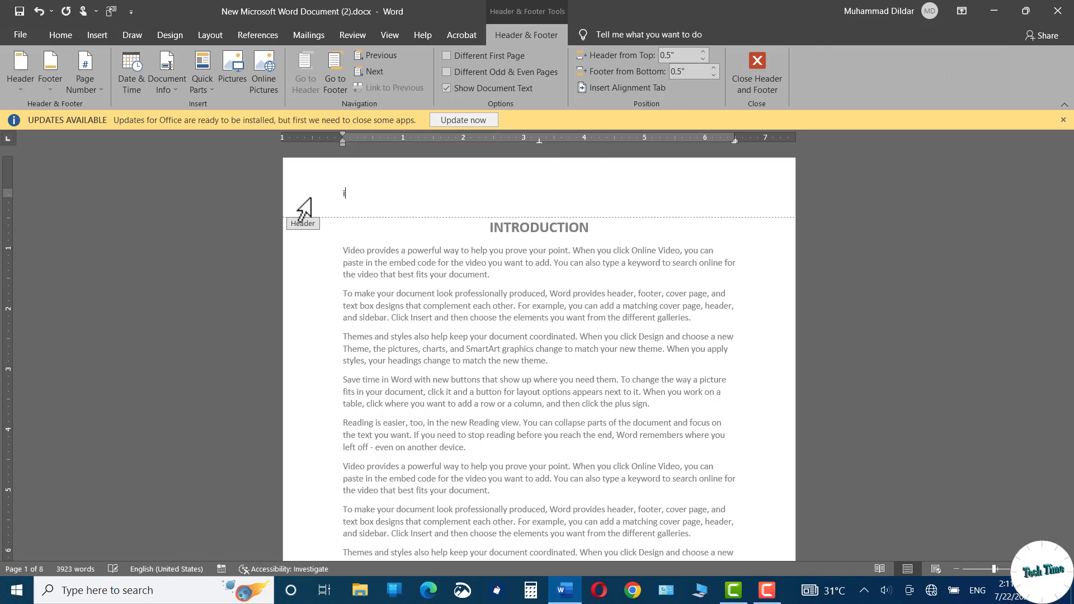
text(Introduction)
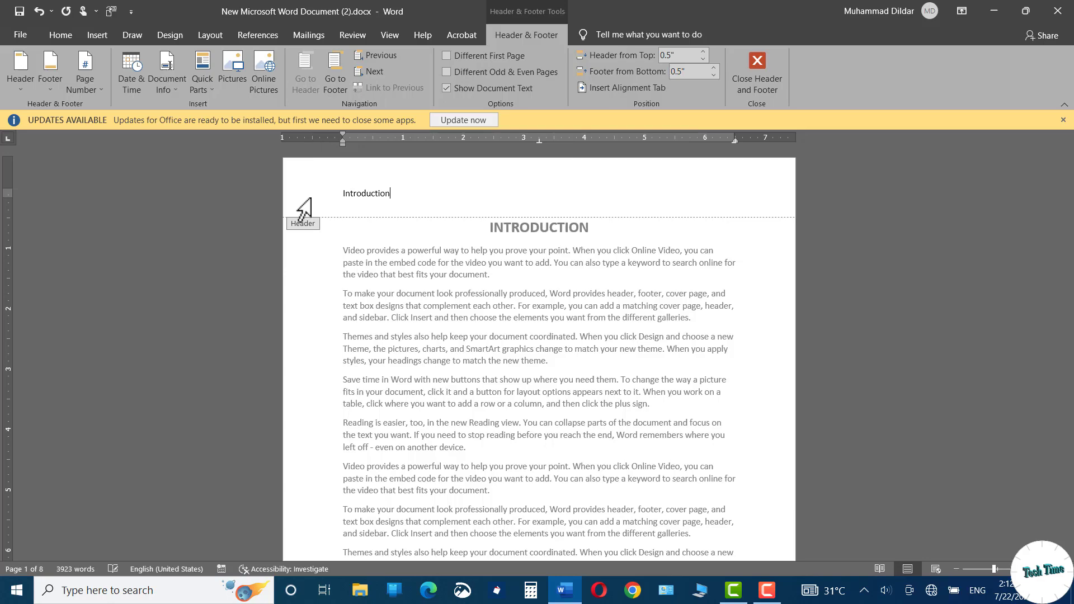
mouse_move(753, 335)
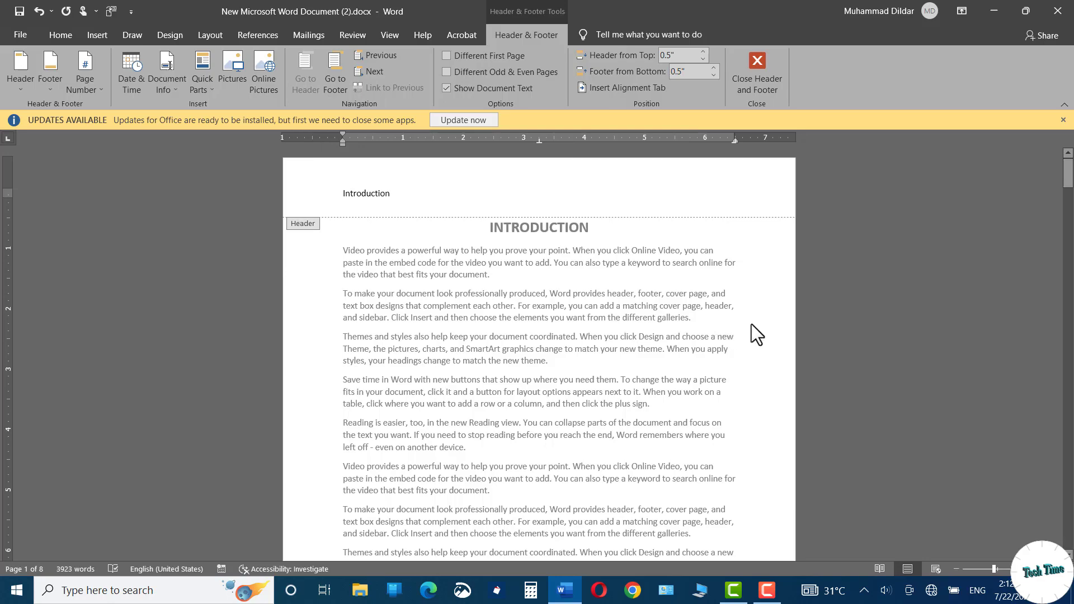
click(757, 71)
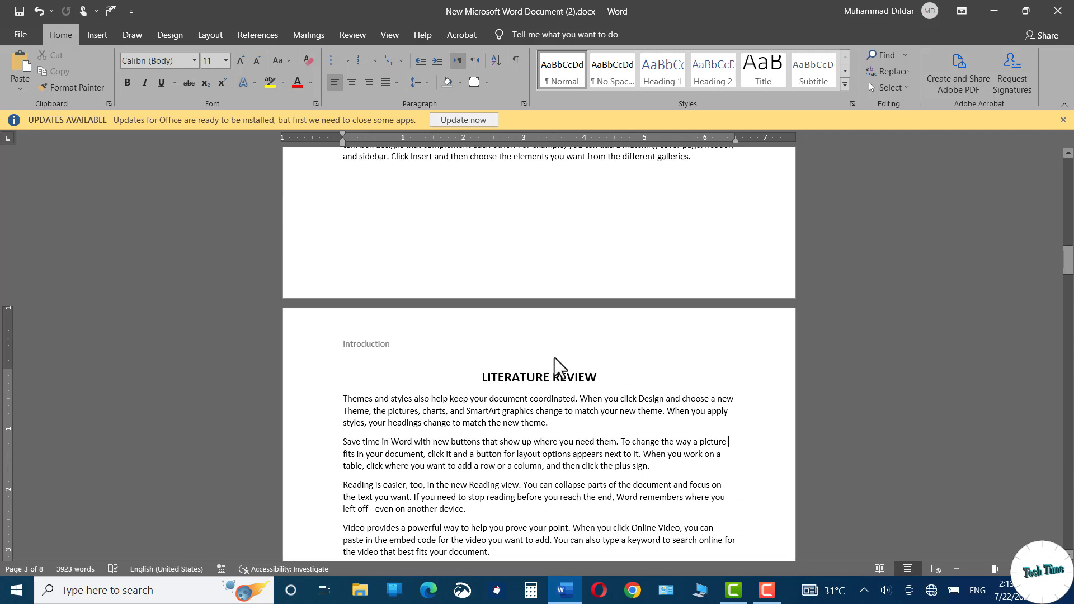
mouse_move(564, 368)
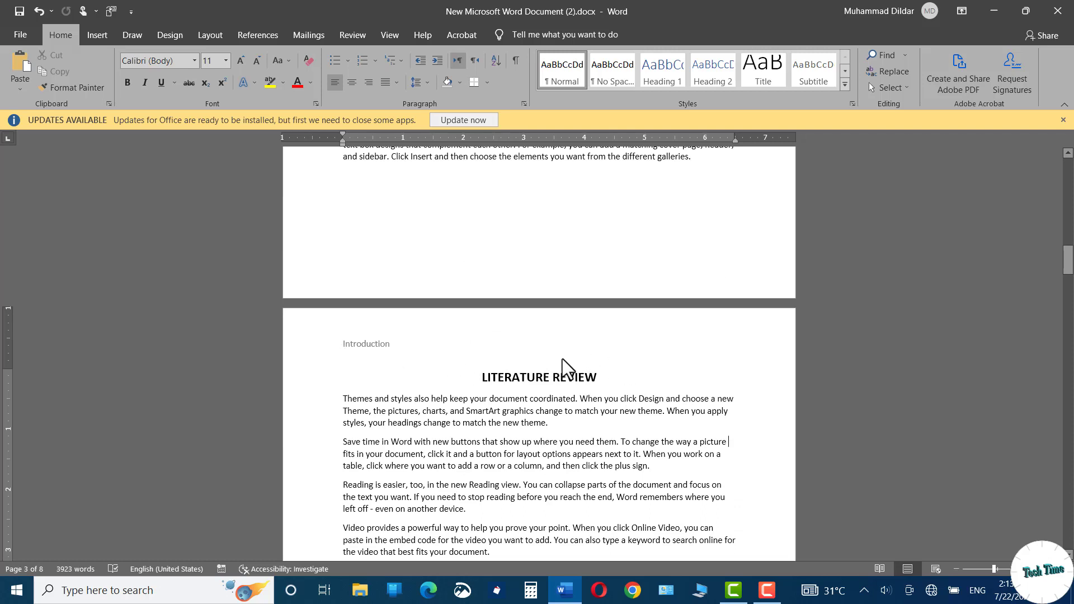
mouse_move(698, 161)
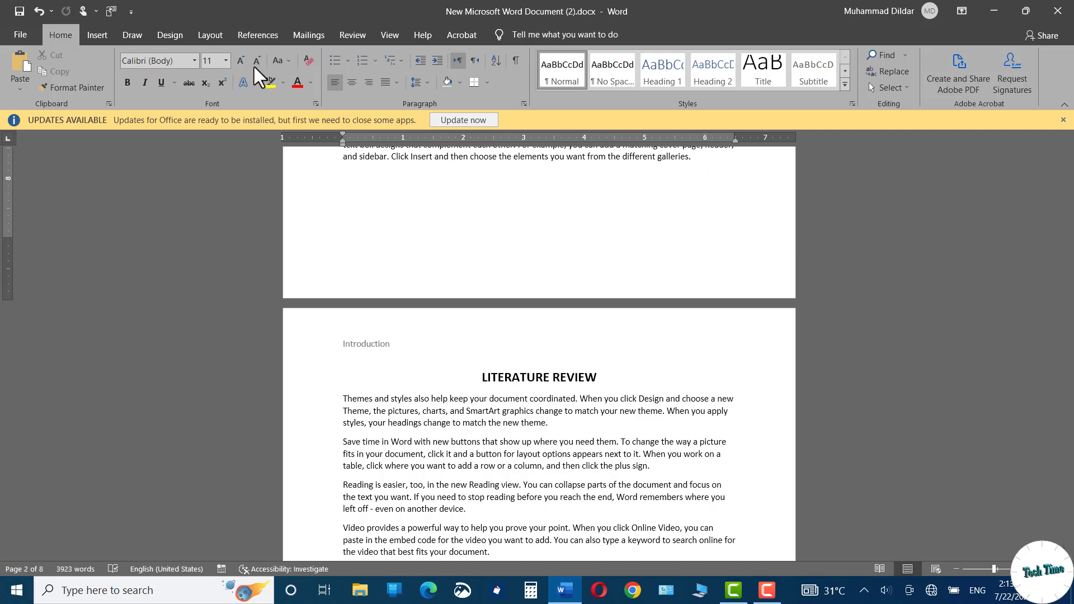
Step: Insert a Next Page section break before the Literature Review heading
click(209, 34)
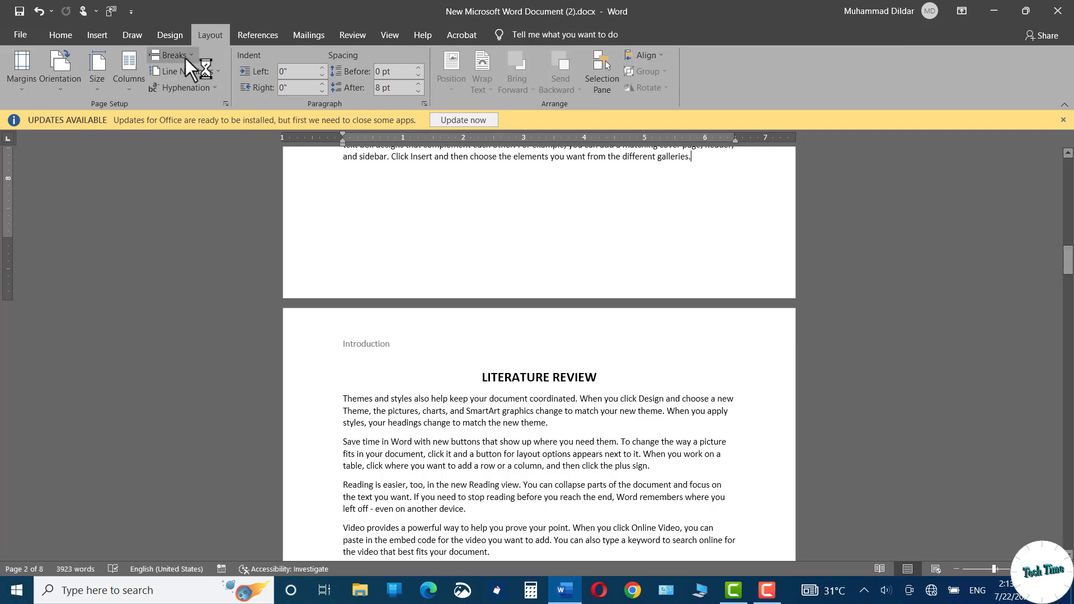
mouse_move(172, 54)
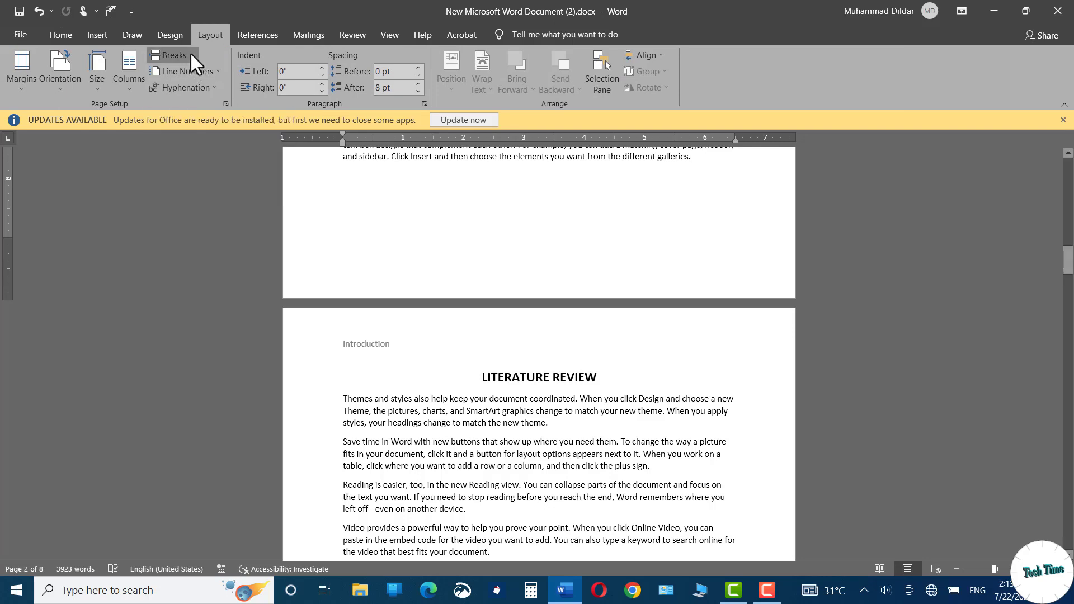
click(170, 55)
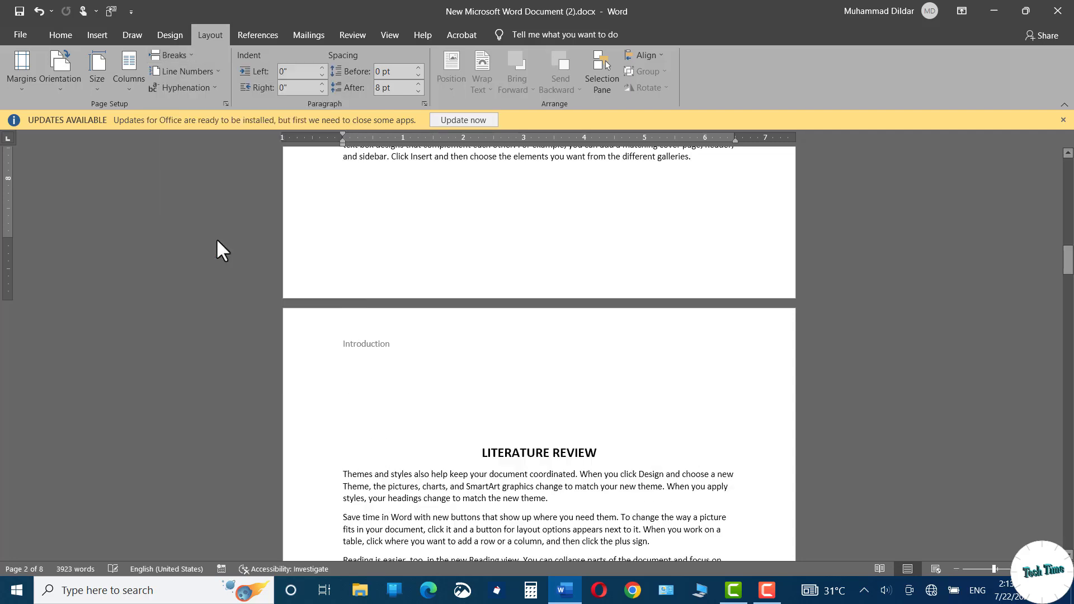
click(345, 377)
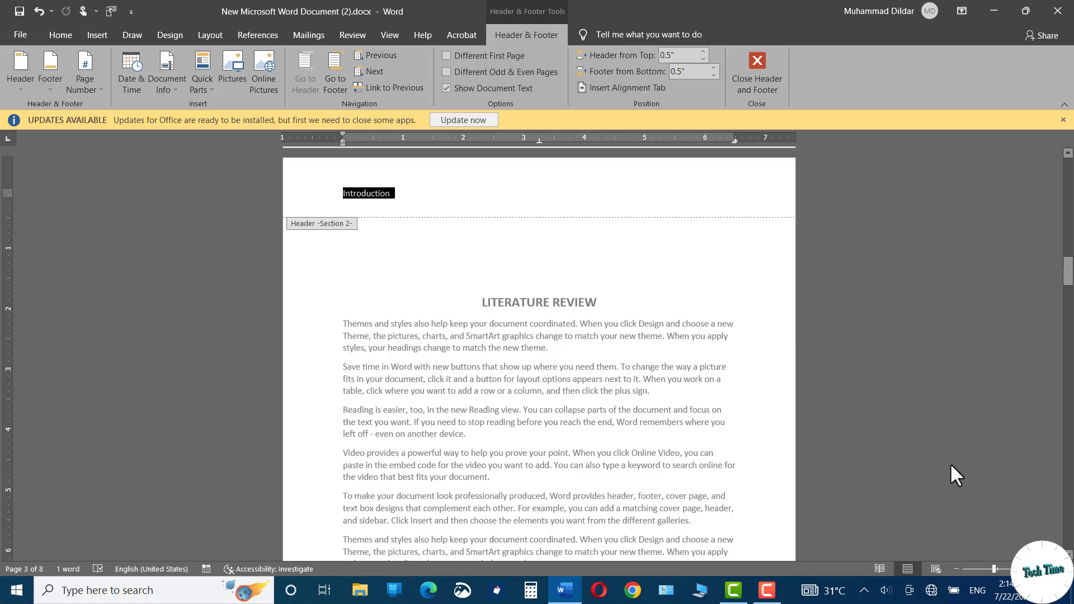
Step: Type 'Literature Review' into the Section 2 header, then scroll to check later pages
text(Literature Review)
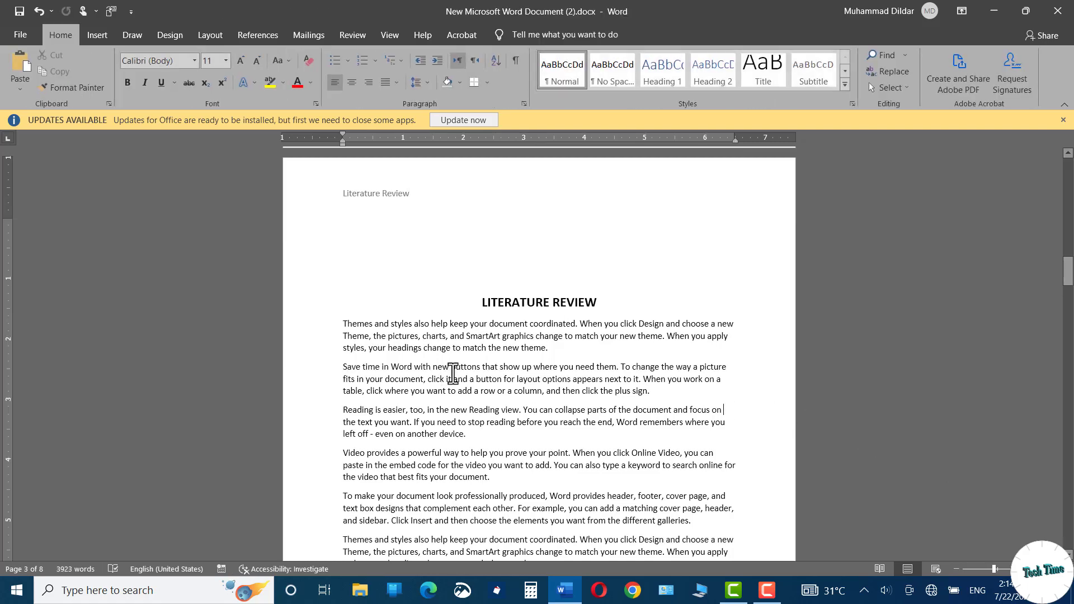
scroll(up, 3)
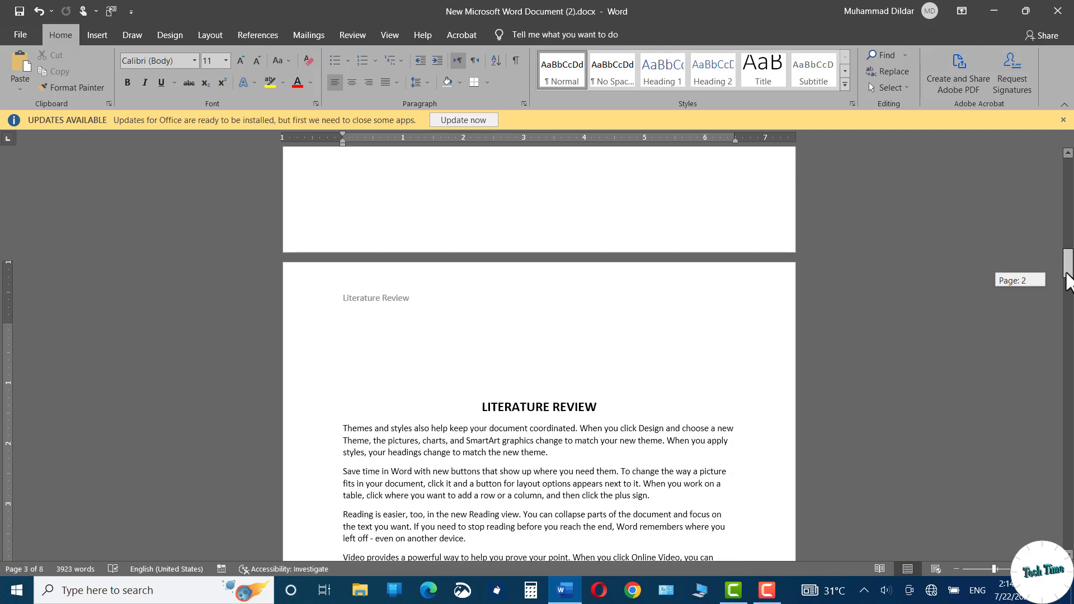
scroll(down, 3)
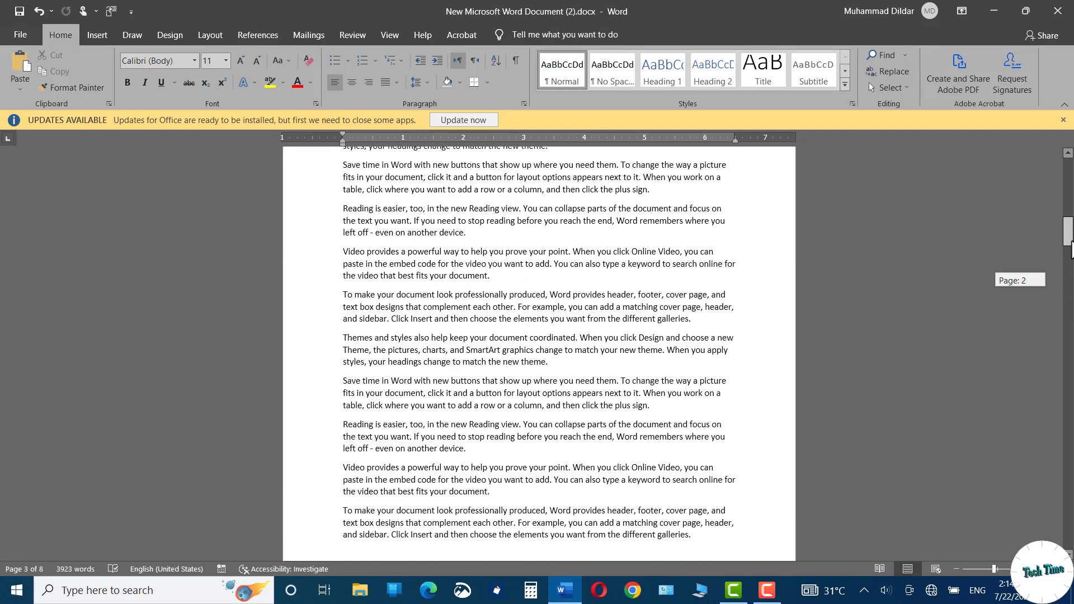
scroll(up, 3)
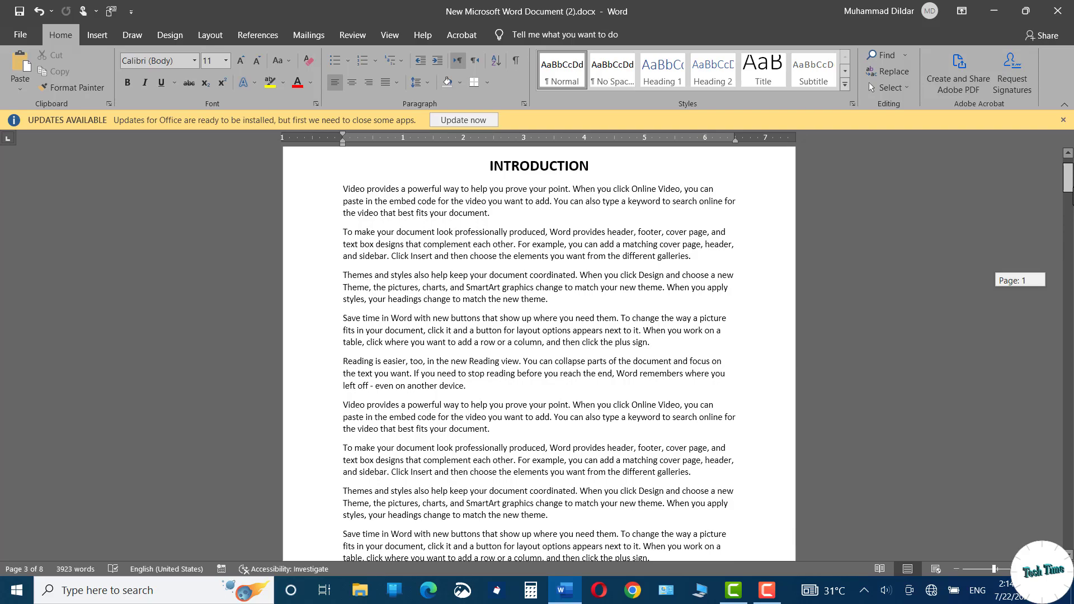
scroll(down, 3)
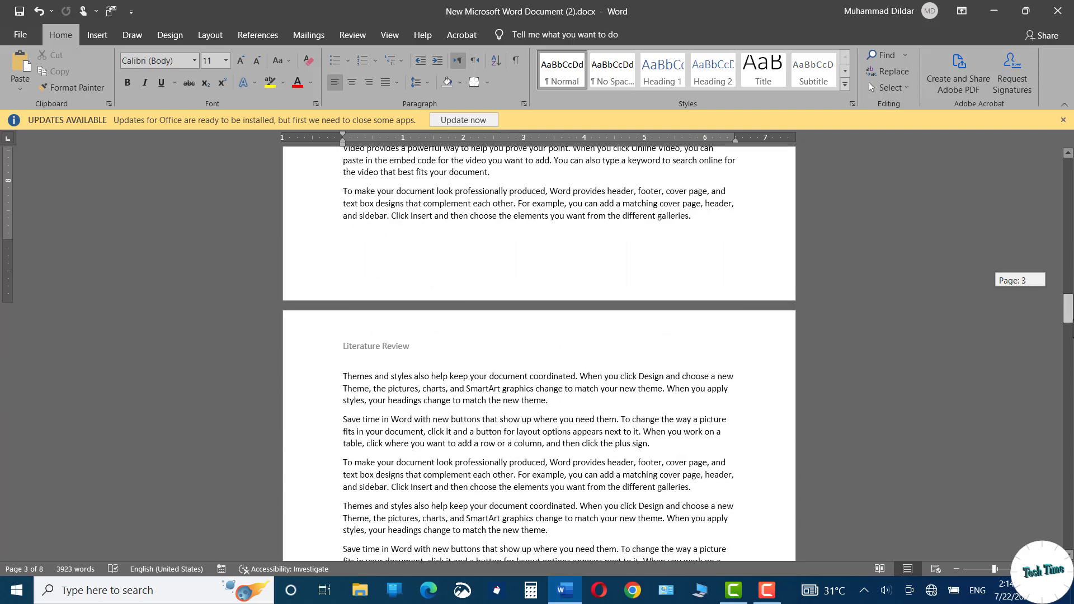
scroll(down, 3)
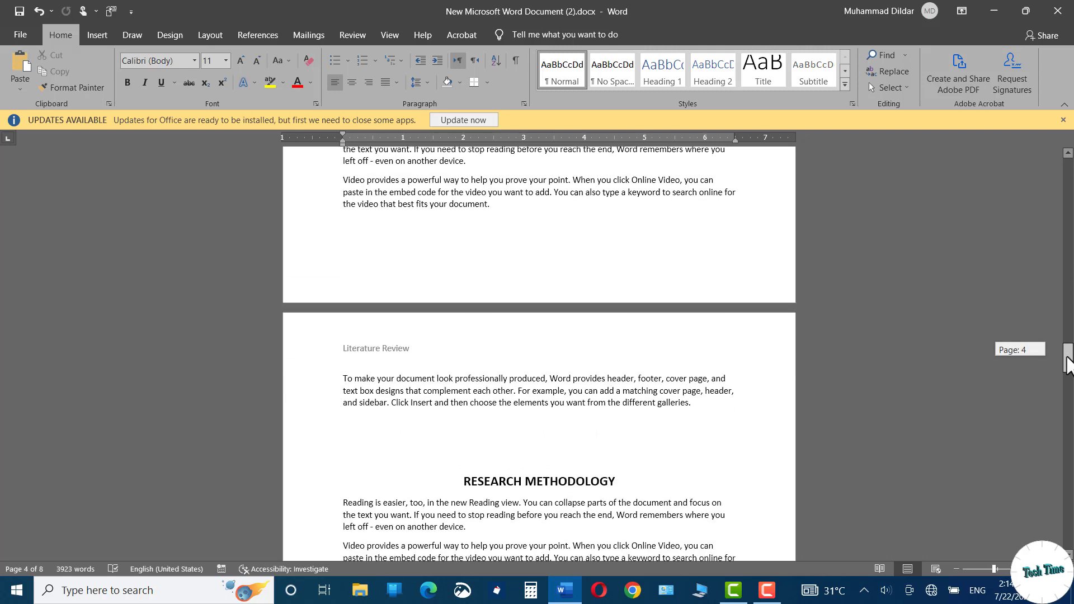
Step: Add a Next Page section break so Research Methodology starts Section 3
scroll(down, 3)
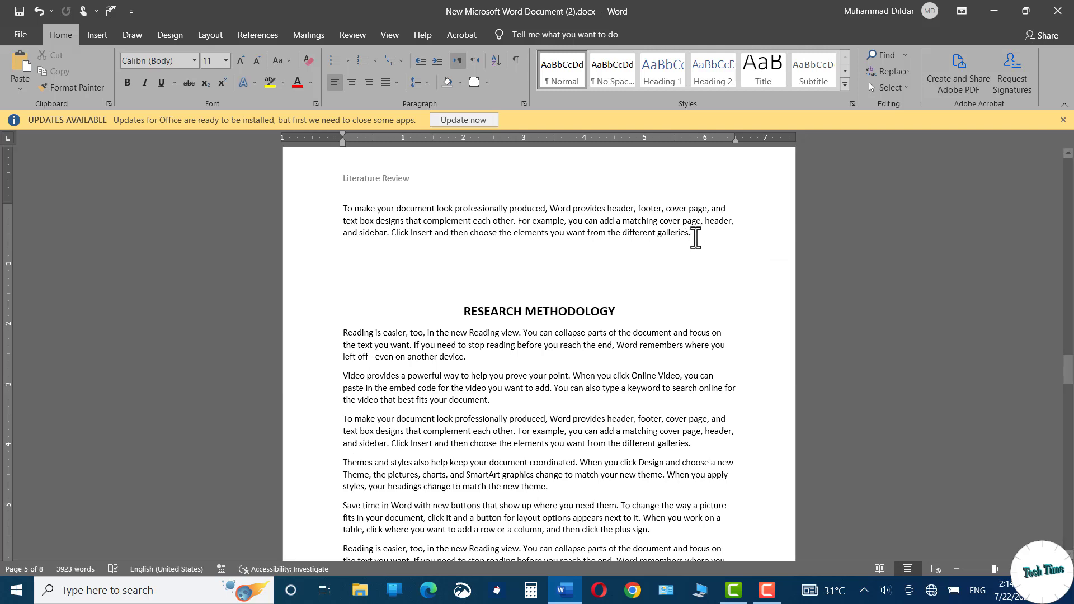
click(173, 55)
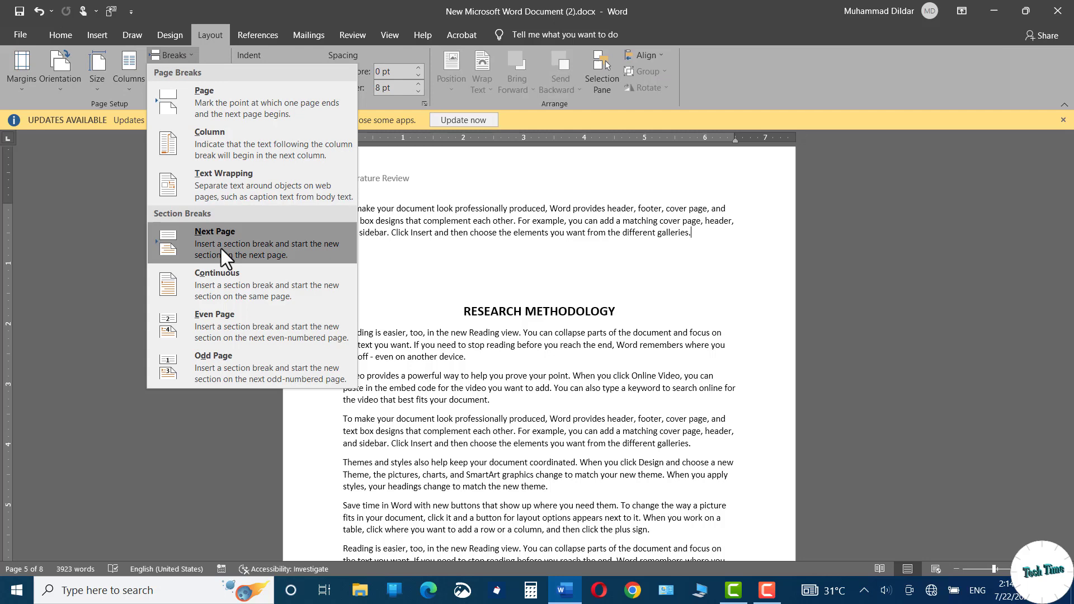
click(214, 244)
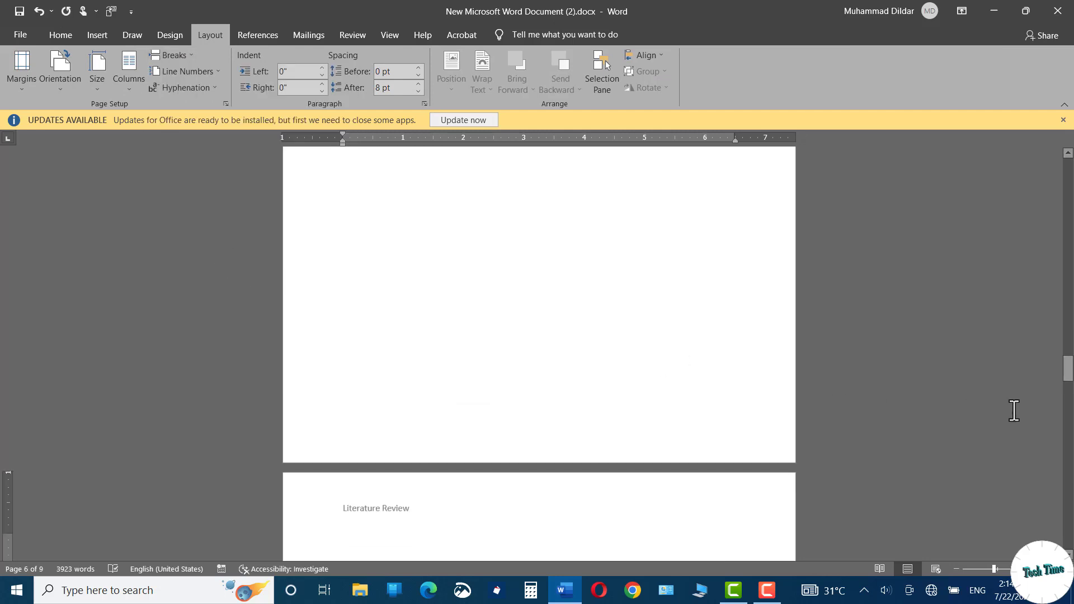
scroll(down, 3)
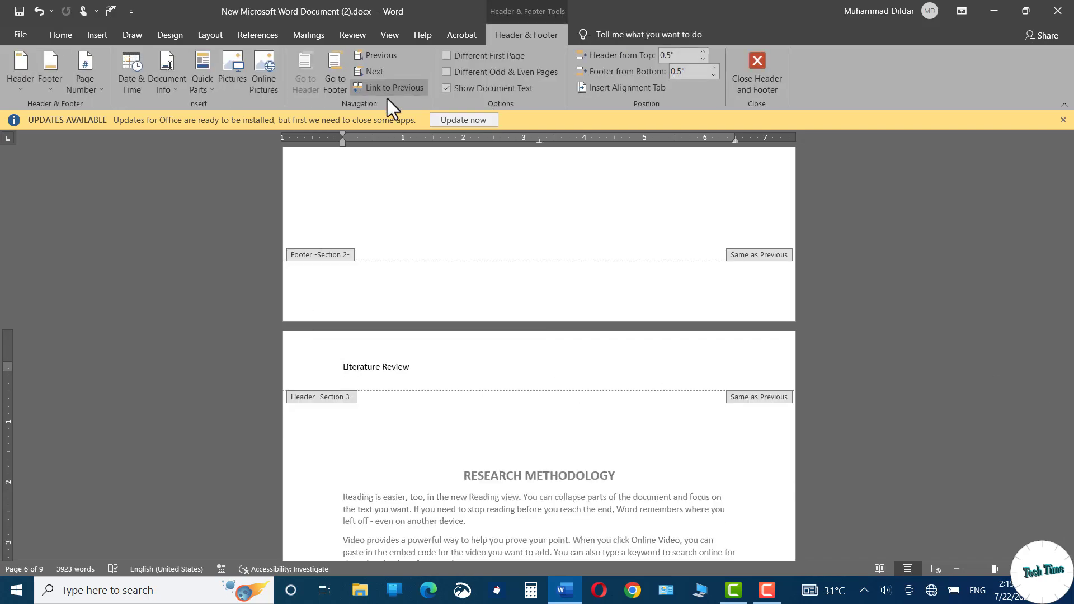
mouse_move(388, 88)
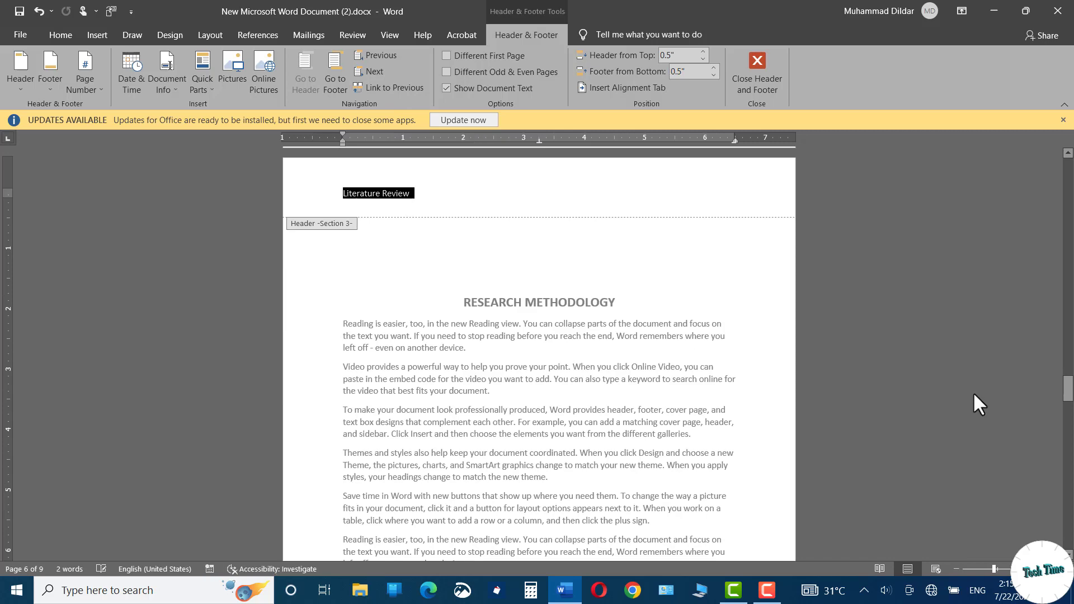
Step: Start retyping the Section 3 header as 'Resea…' and close header editing
text(Resea)
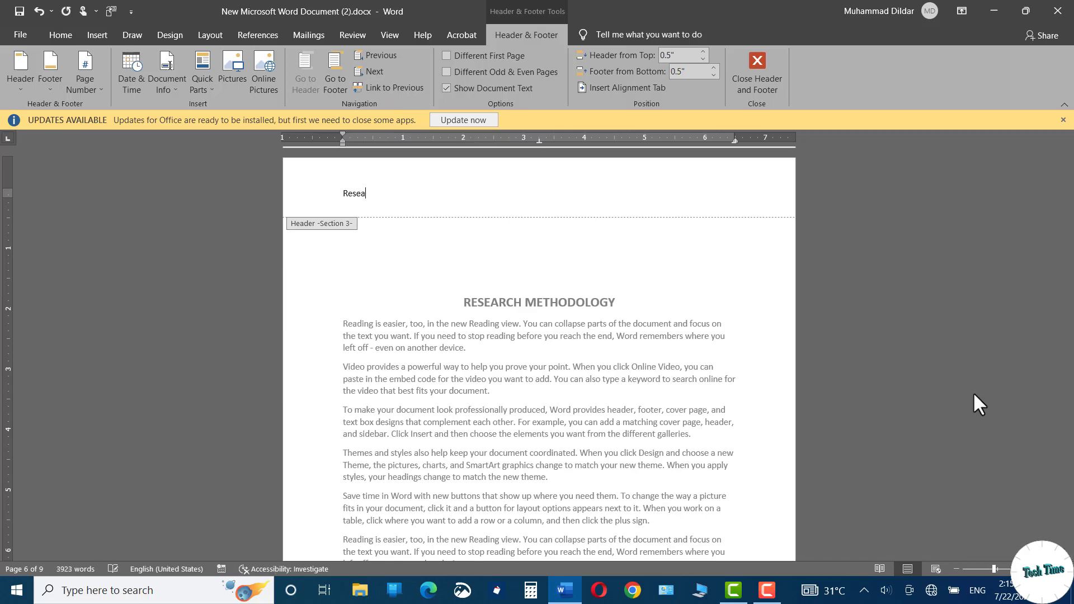
click(756, 68)
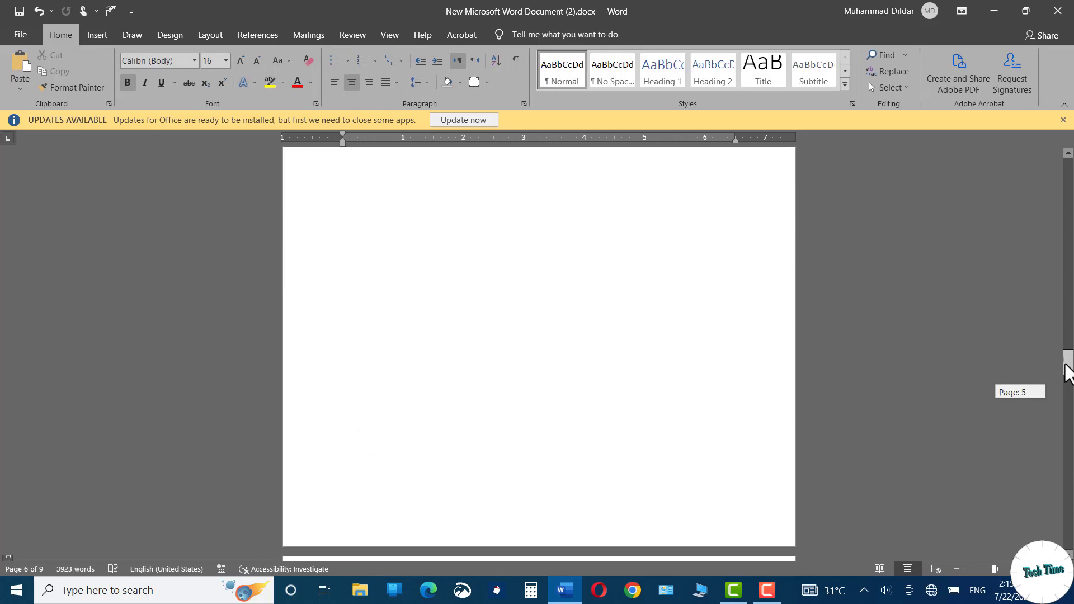
scroll(up, 3)
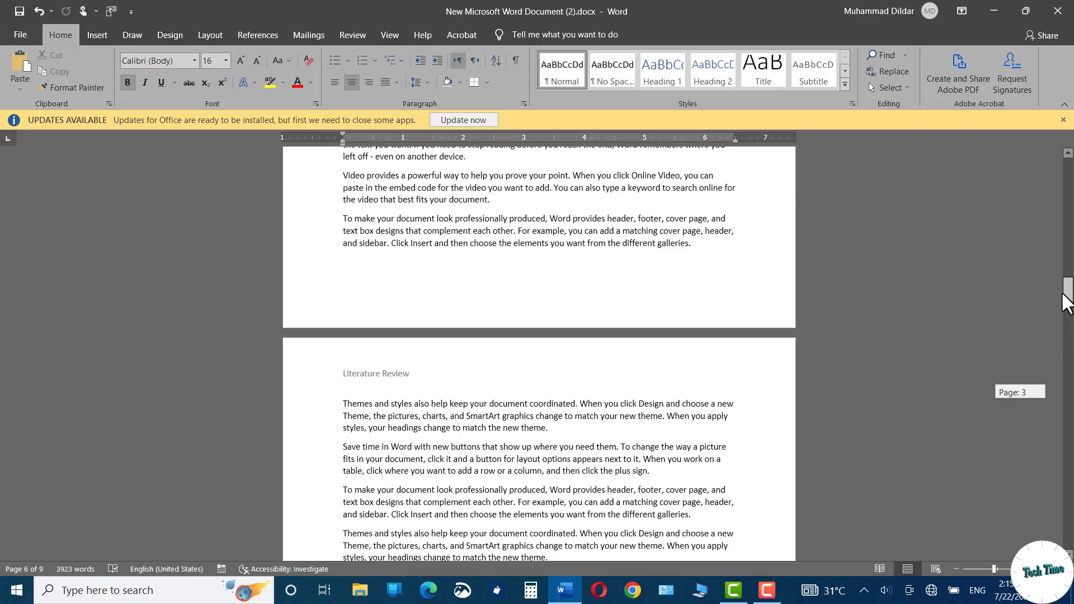
scroll(up, 3)
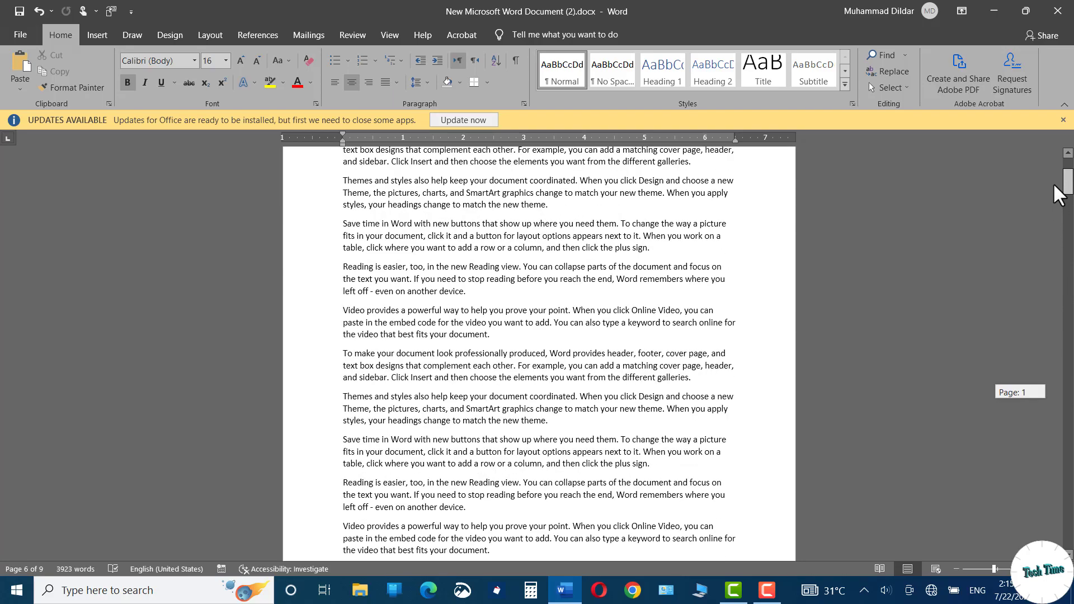
scroll(down, 3)
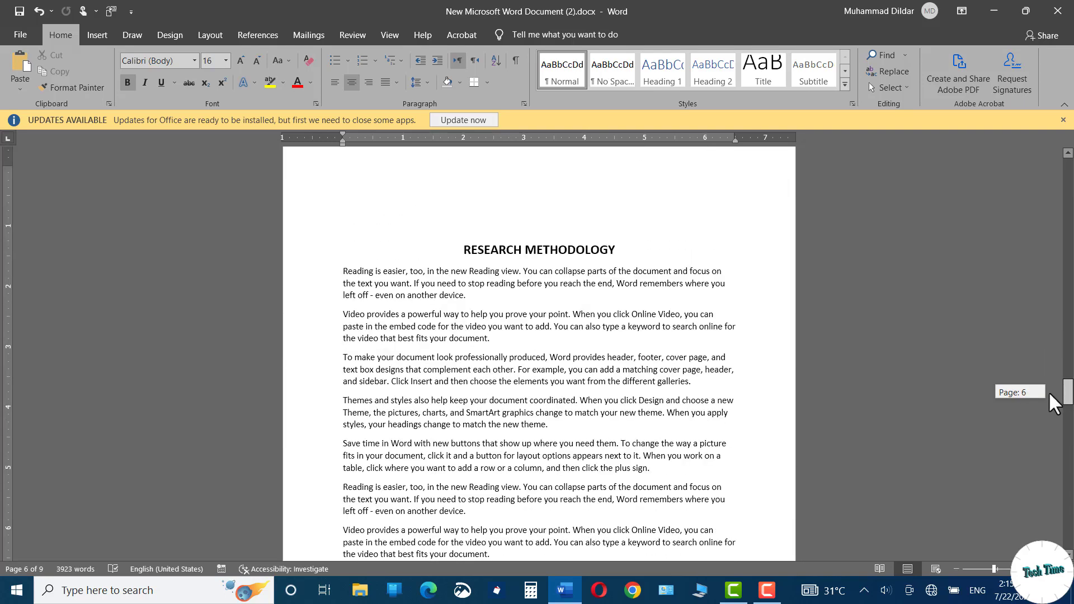
scroll(down, 3)
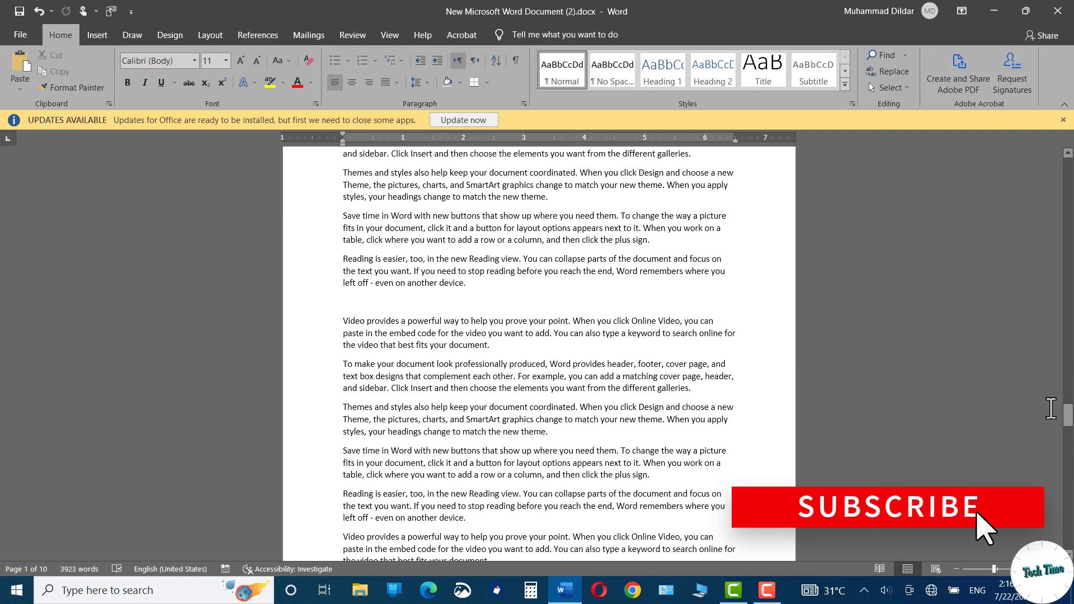